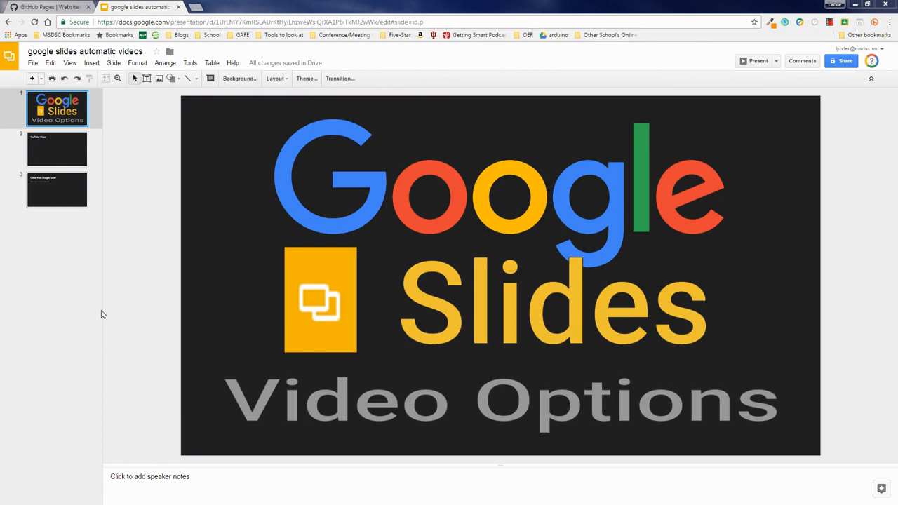
mouse_move(116, 343)
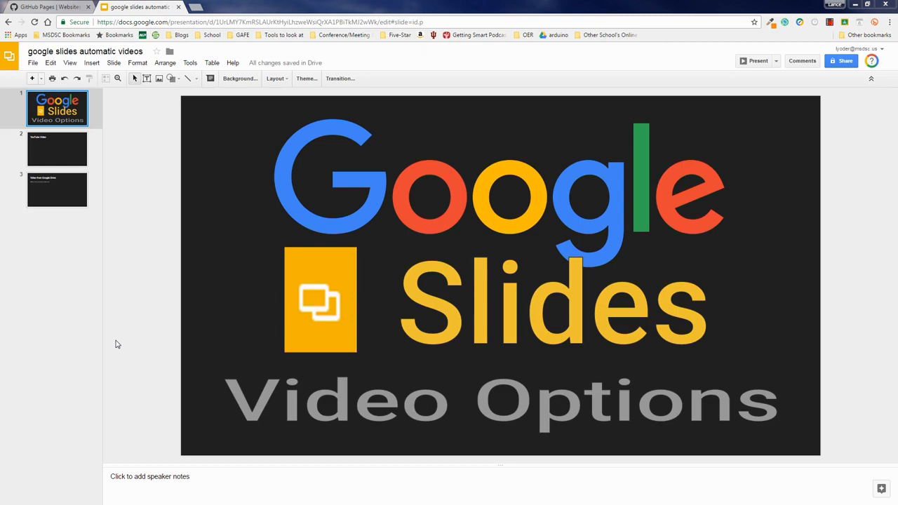
mouse_move(141, 242)
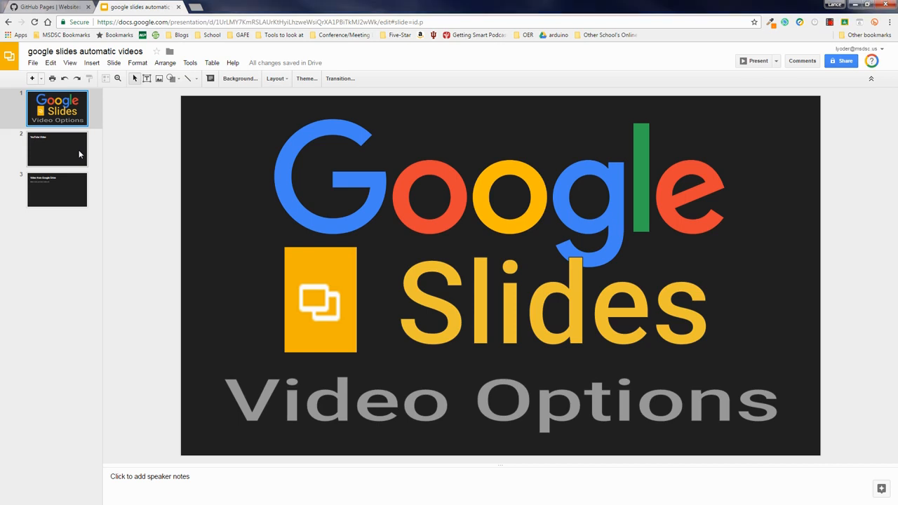
Search YouTube for 'edgagel' and embed 'My Maps in Google Drive' on slide 2
left_click(57, 148)
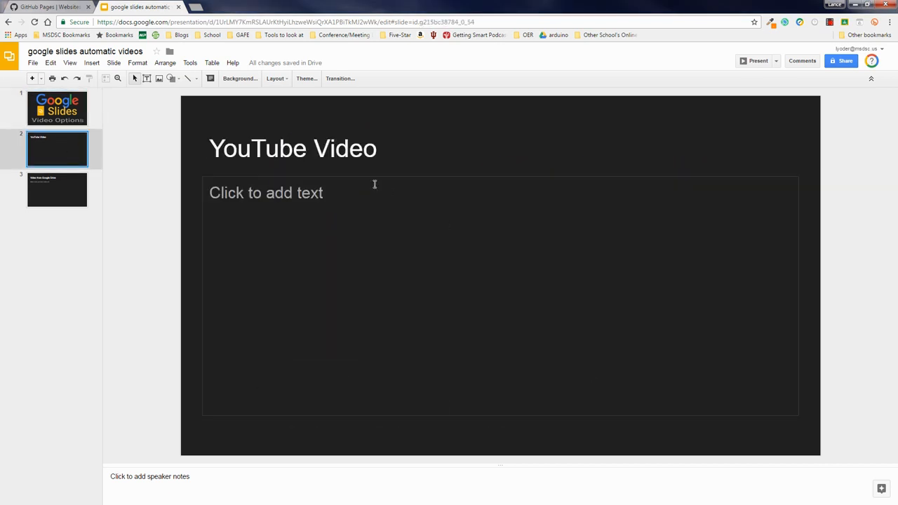
left_click(91, 62)
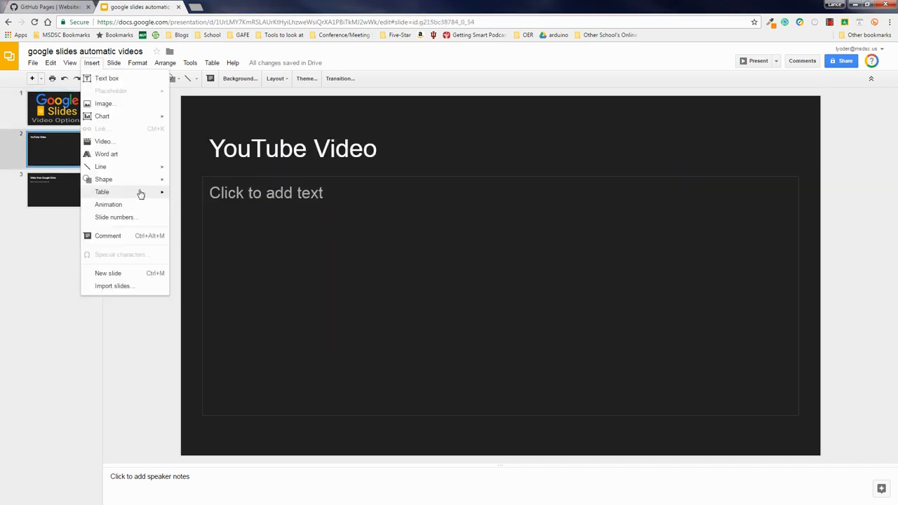
left_click(103, 141)
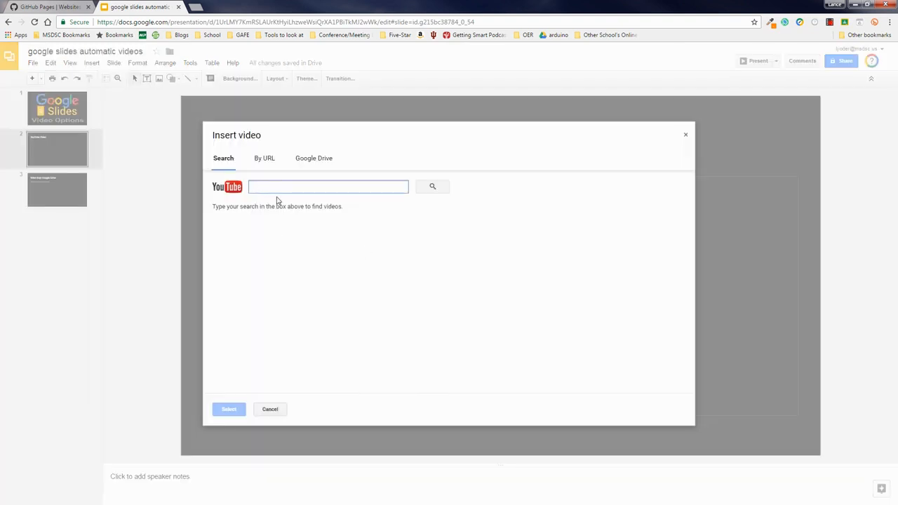
type("edgagel")
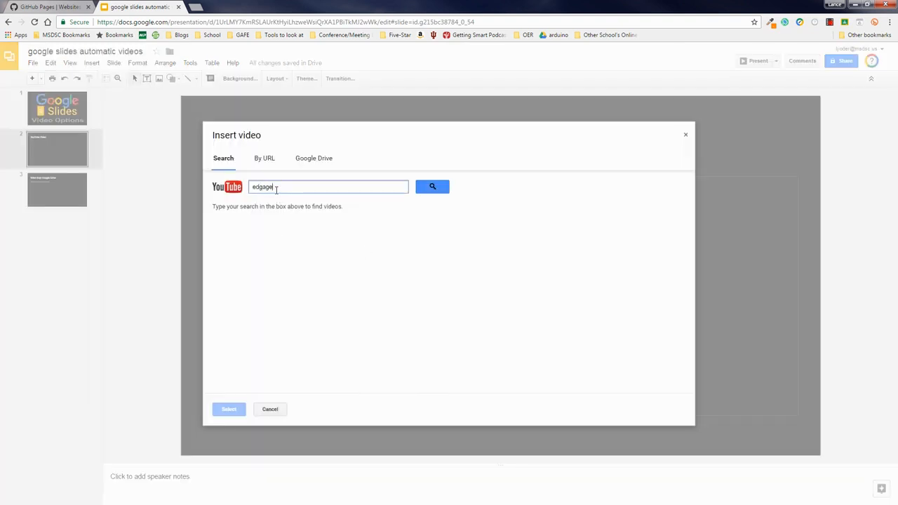
left_click(432, 186)
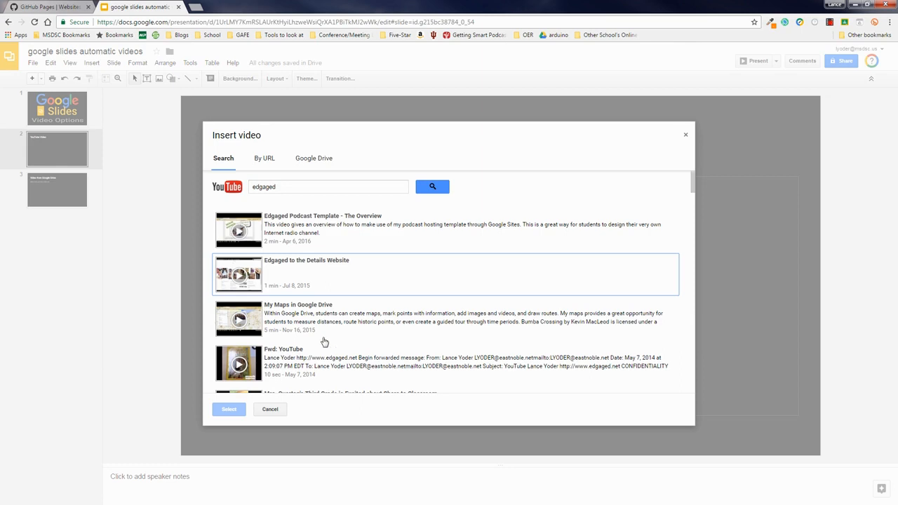
left_click(442, 317)
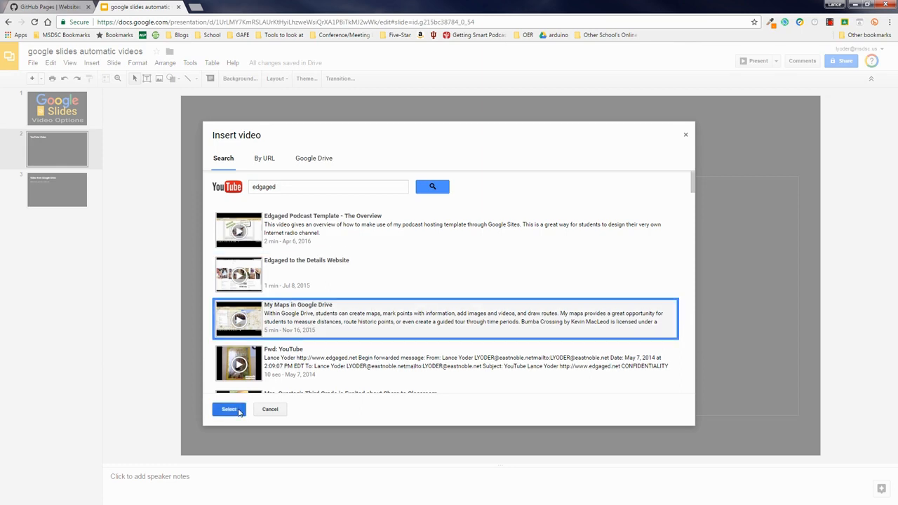
left_click(229, 409)
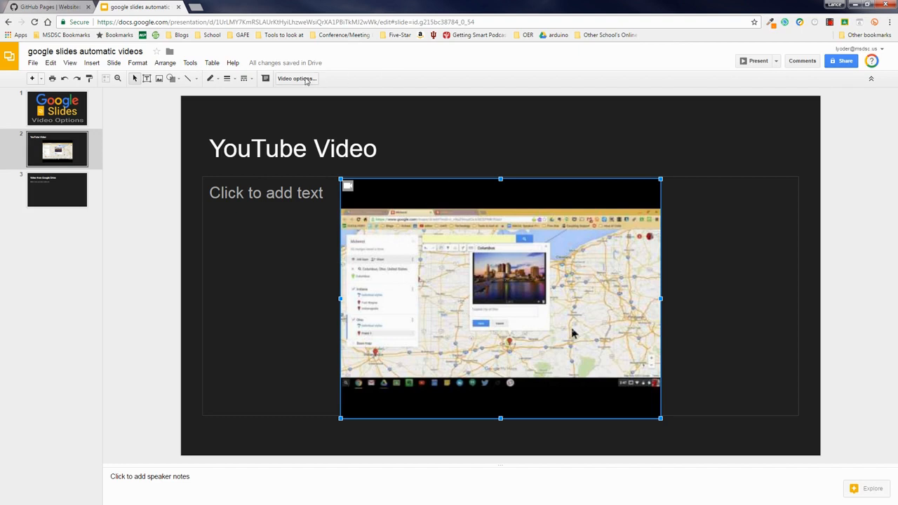
mouse_move(296, 78)
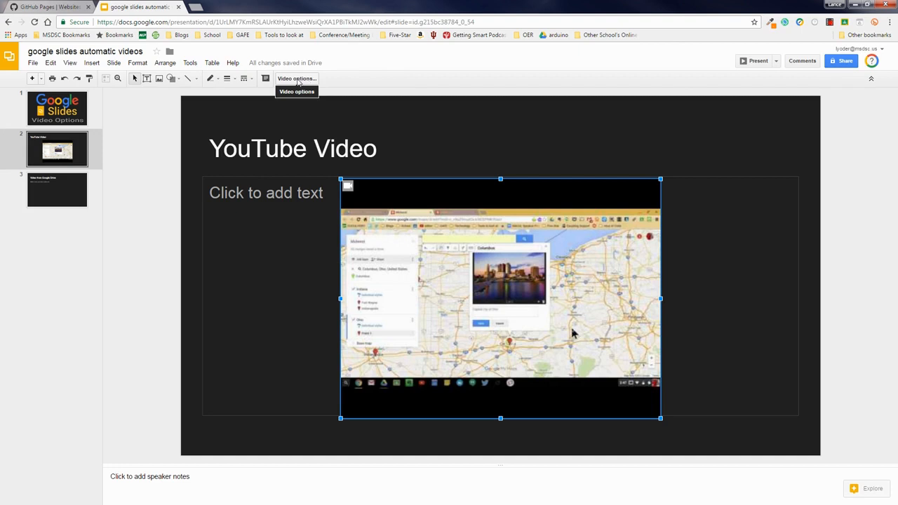
mouse_move(423, 193)
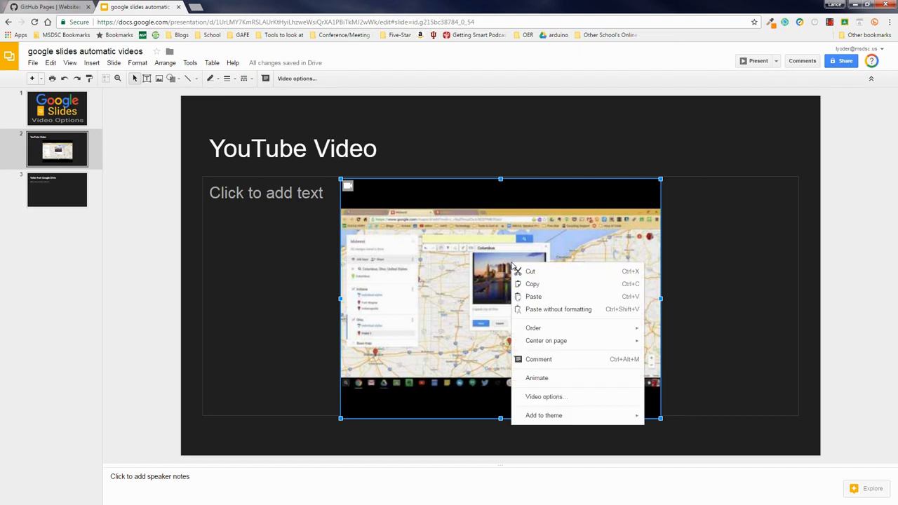
mouse_move(576, 324)
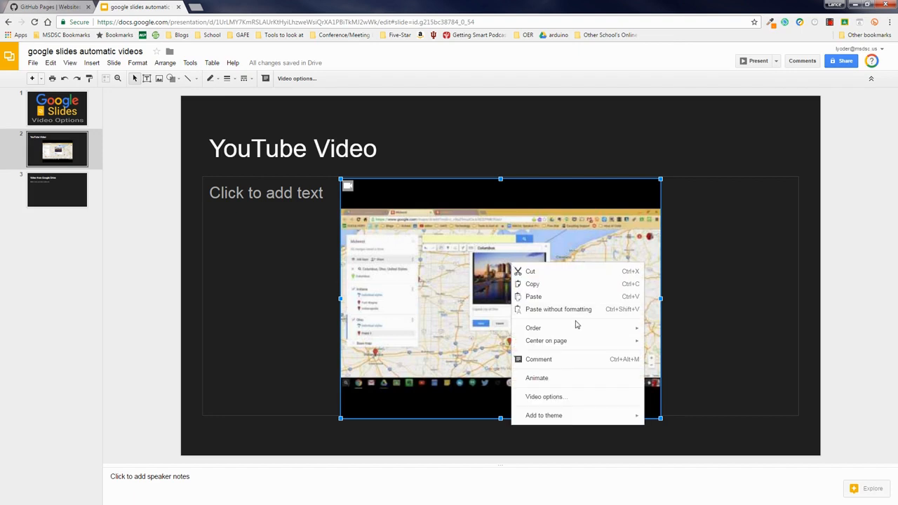
mouse_move(557, 400)
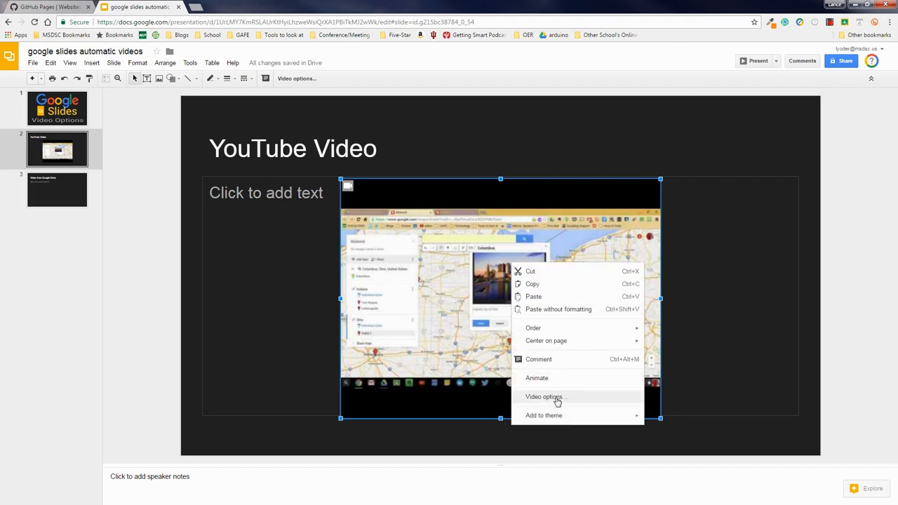
Open the Video options sidebar for the embedded YouTube video
left_click(543, 396)
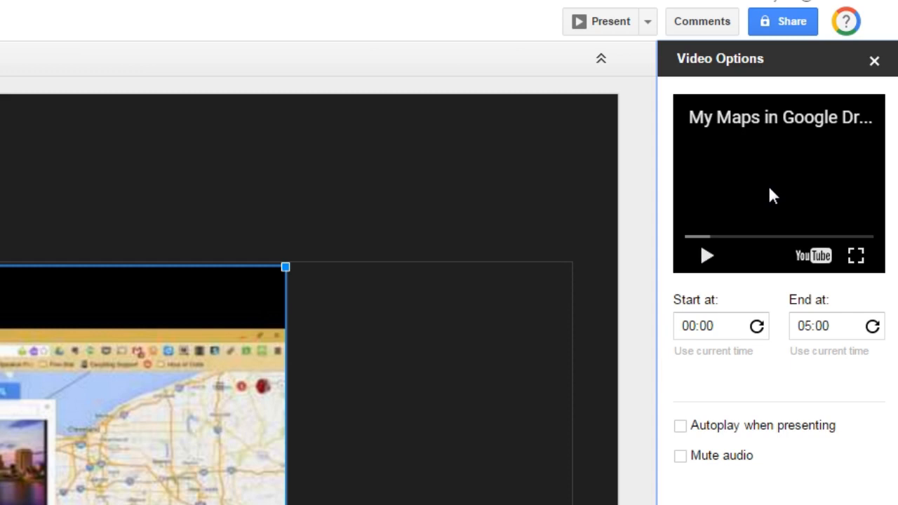
Preview the video and set its start time to 01:06 and end time to 02:45
left_click(686, 236)
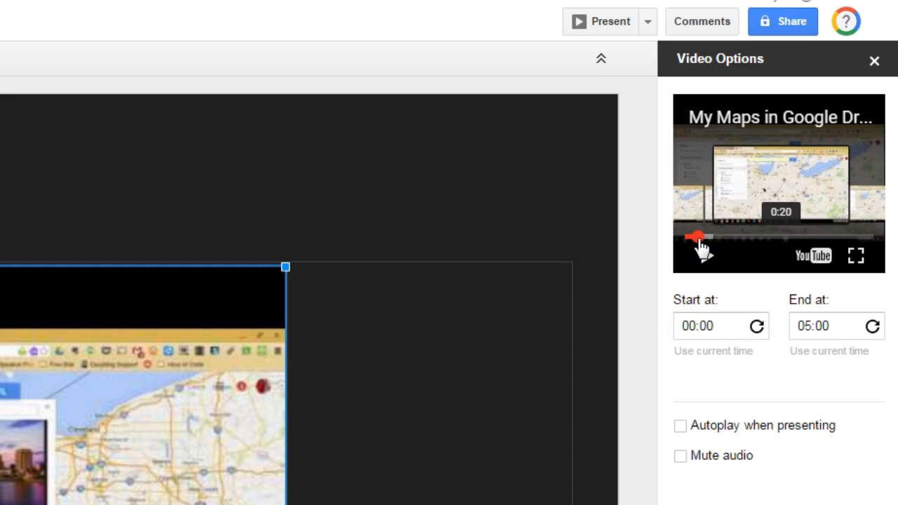
left_click_drag(694, 237, 729, 237)
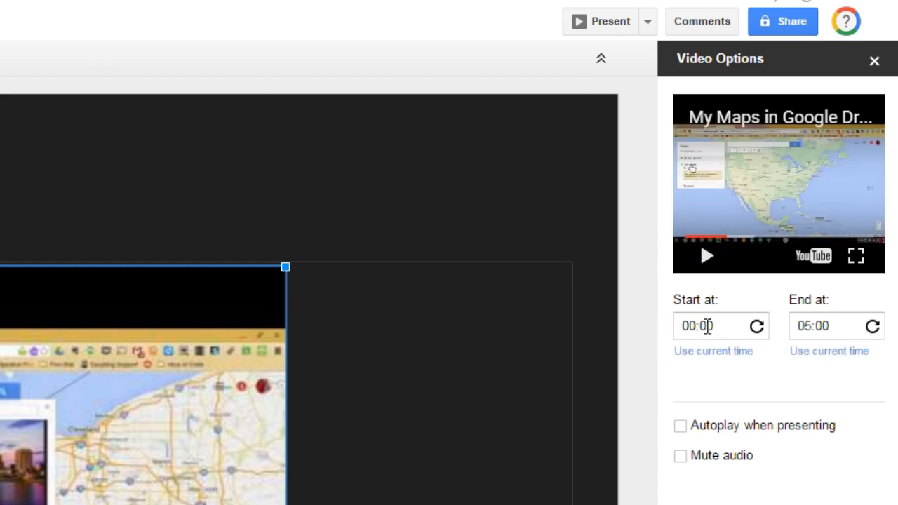
type("01:06")
left_click(836, 326)
type("02:45")
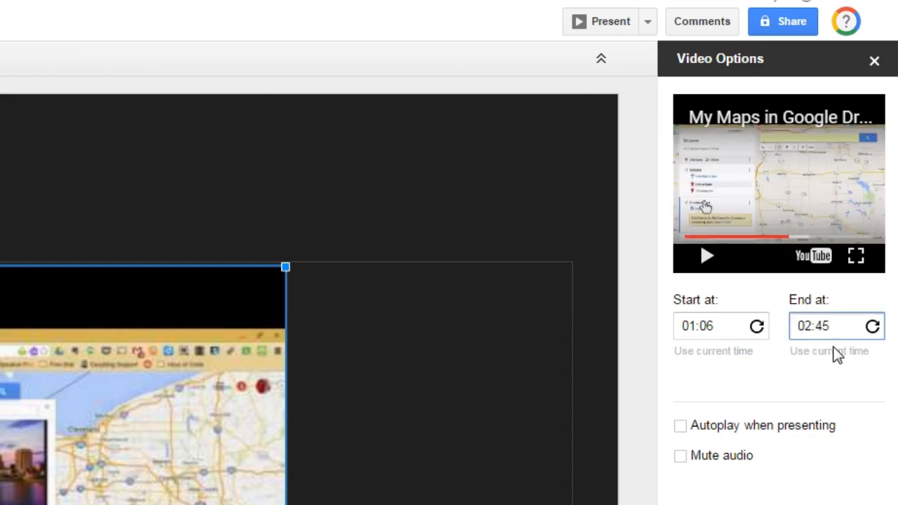
left_click(828, 326)
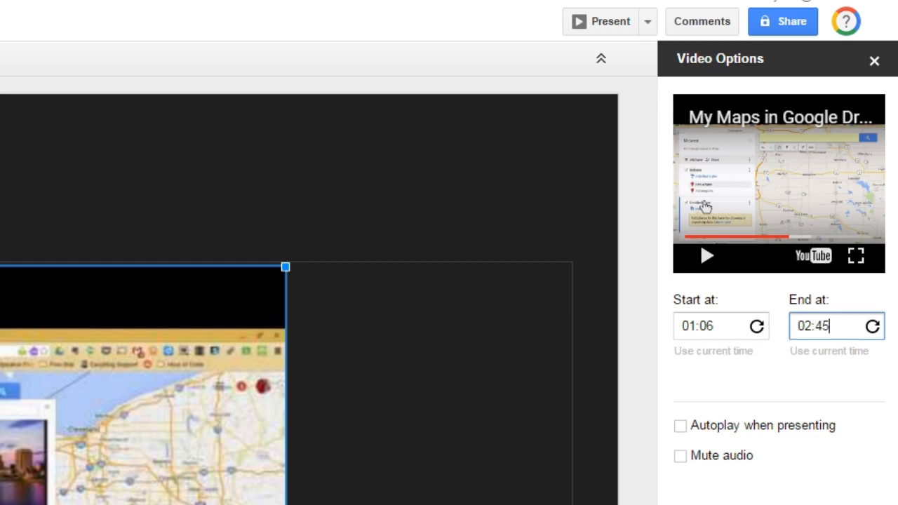
mouse_move(839, 432)
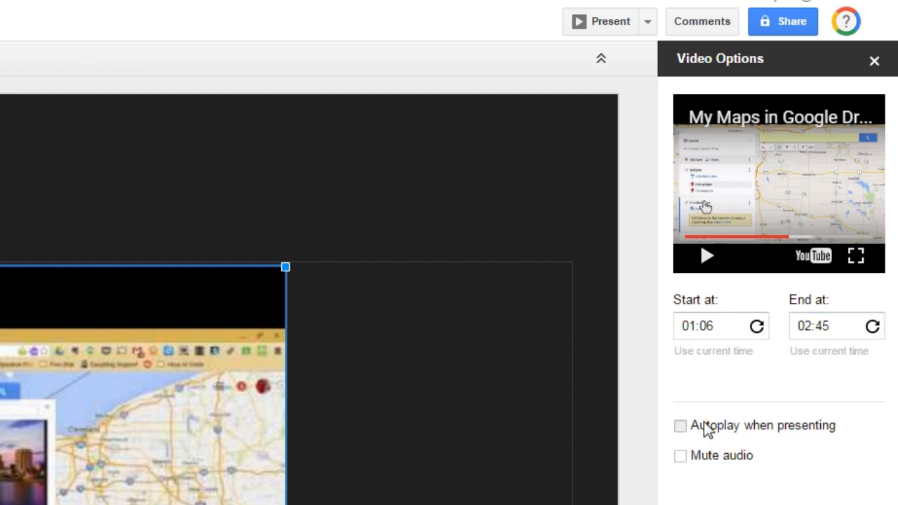
Enable 'Autoplay when presenting' for the YouTube video, then go to slide 3
left_click(679, 425)
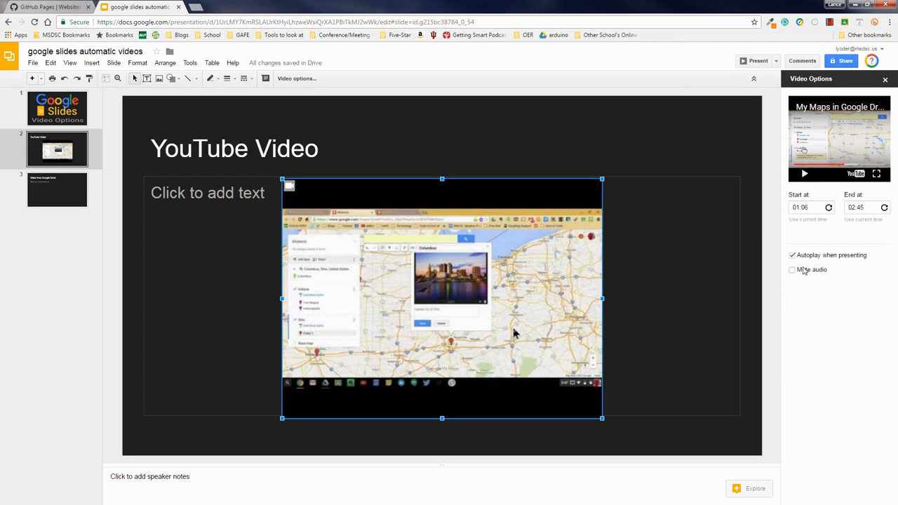
mouse_move(826, 278)
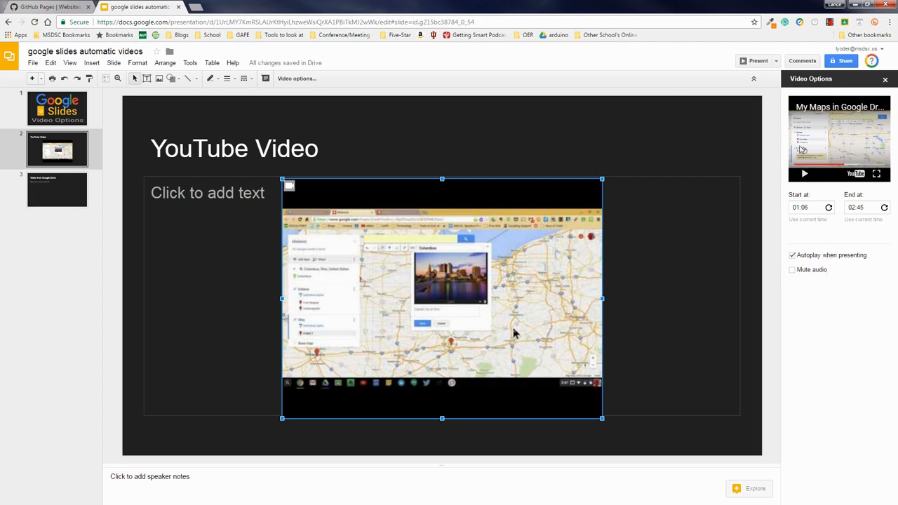
mouse_move(833, 300)
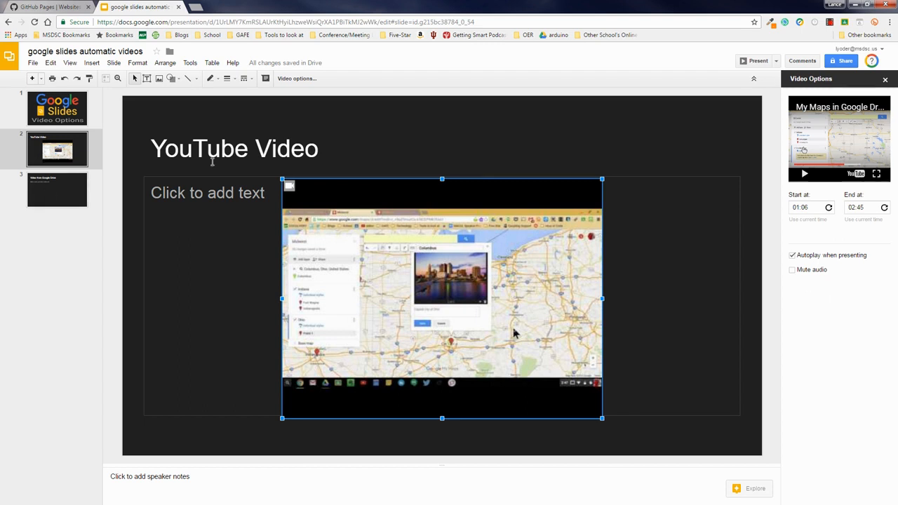
left_click(57, 189)
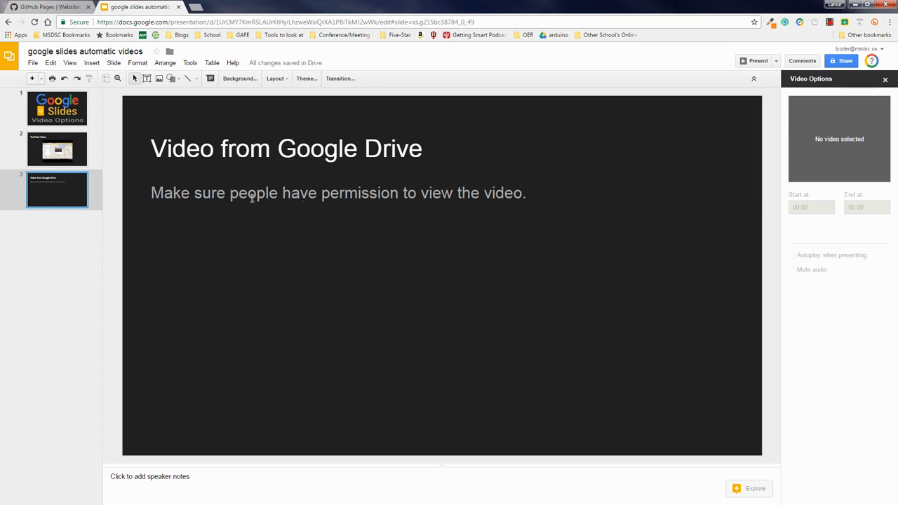
mouse_move(398, 199)
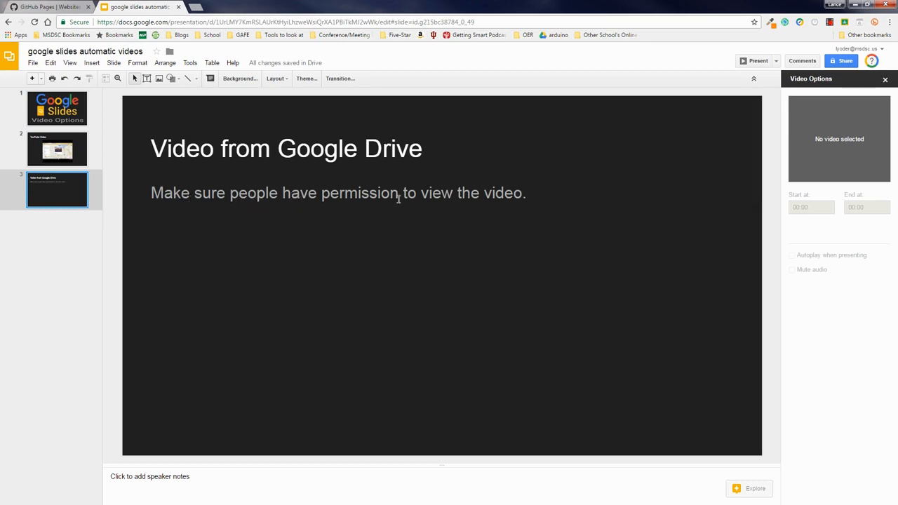
mouse_move(512, 204)
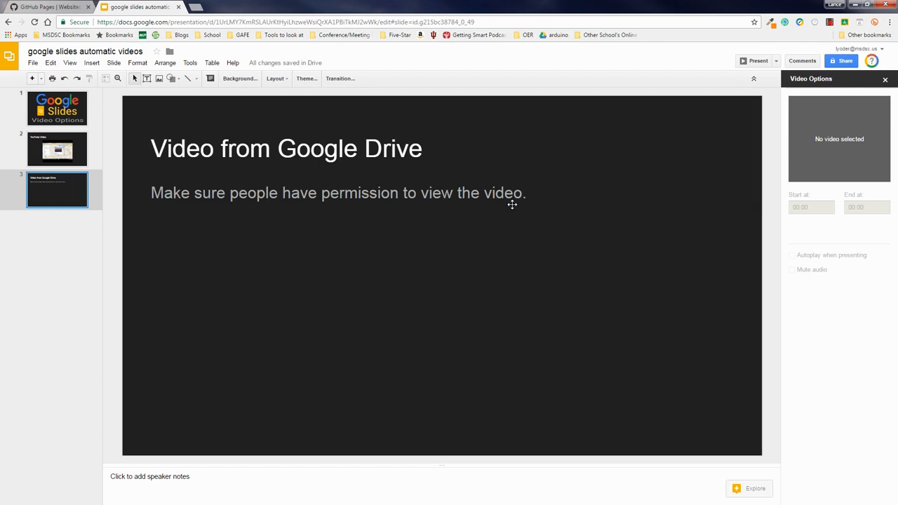
Select the Google Takeout Transfer video from My Drive in the Insert video dialog
left_click(91, 62)
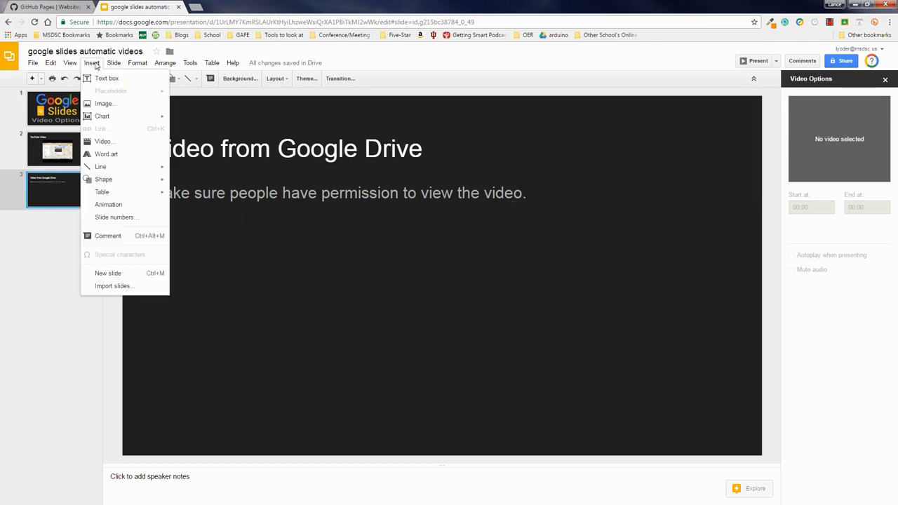
left_click(104, 140)
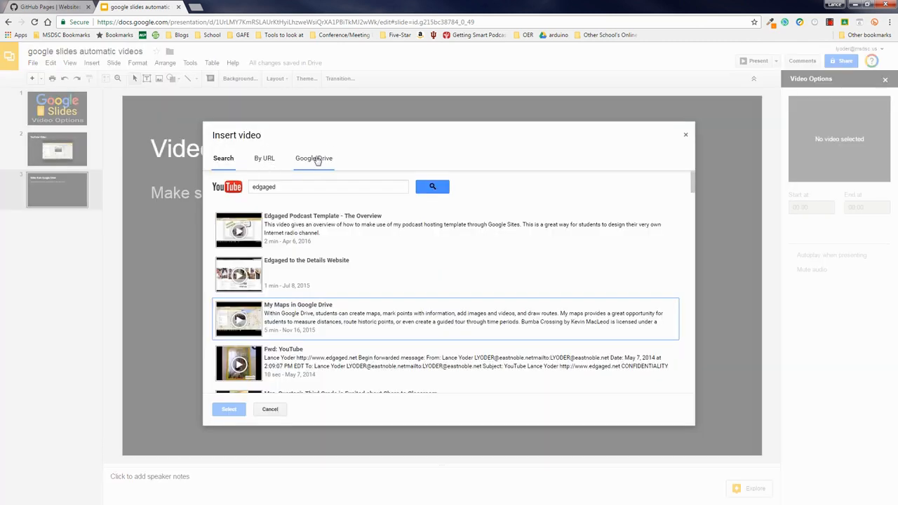
left_click(313, 158)
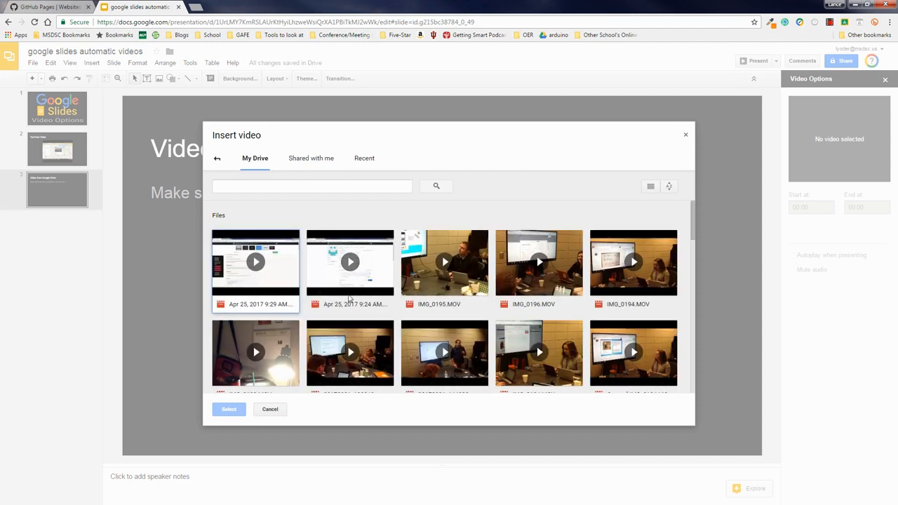
left_click(312, 185)
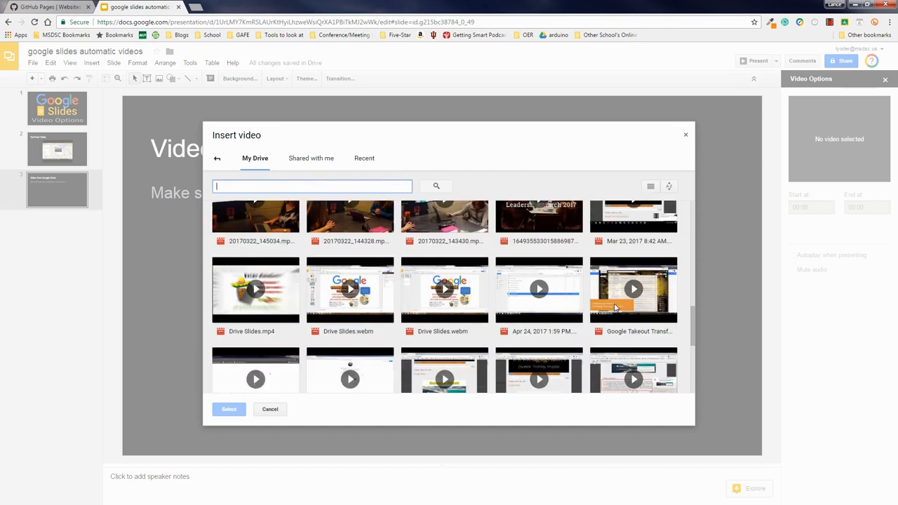
mouse_move(622, 321)
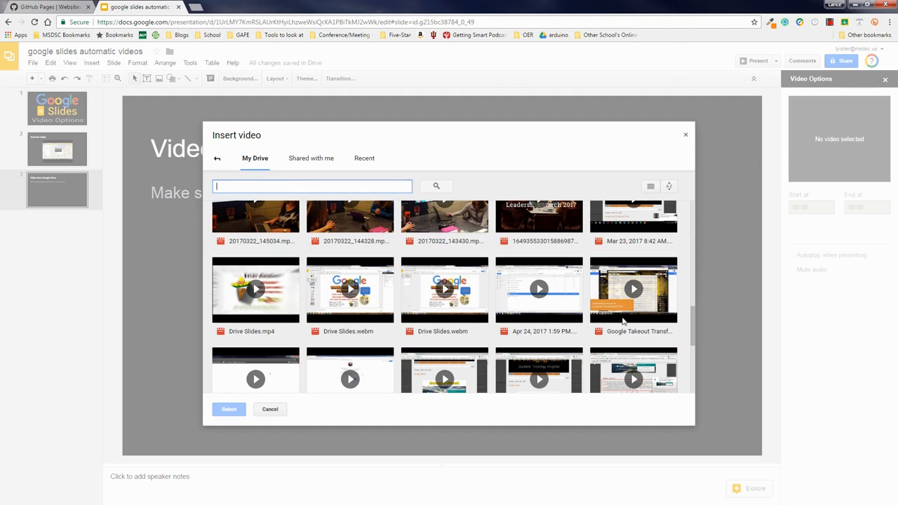
left_click(632, 289)
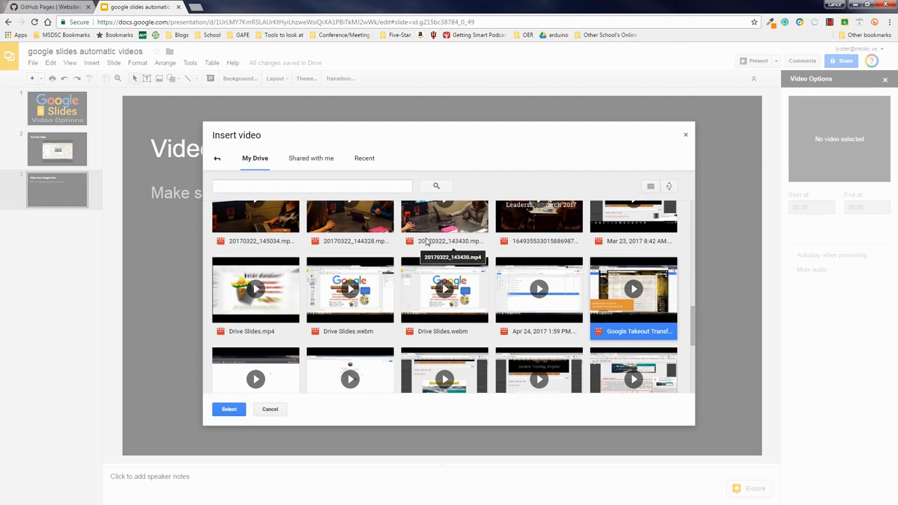
right_click(444, 242)
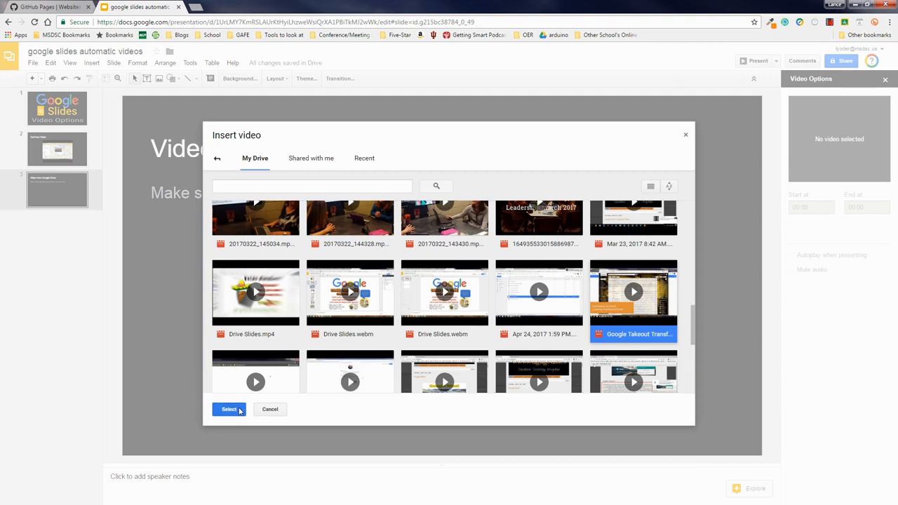
Insert the Takeout video, trim it to 01:02–04:02, and enable autoplay when presenting
left_click(229, 409)
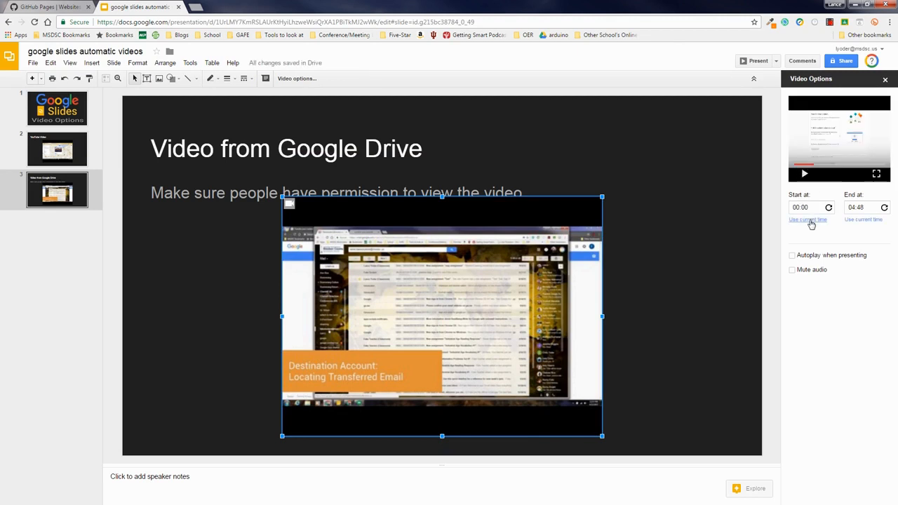
left_click(807, 220)
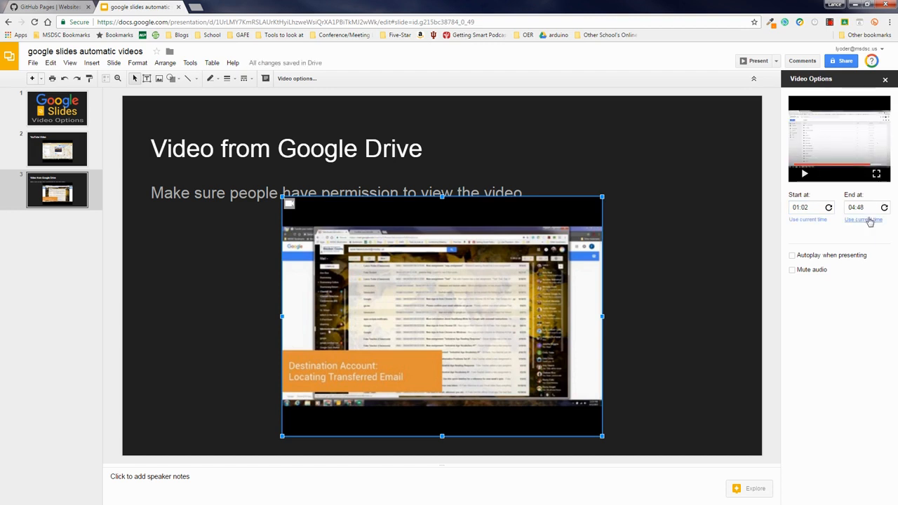
left_click(862, 219)
type("02")
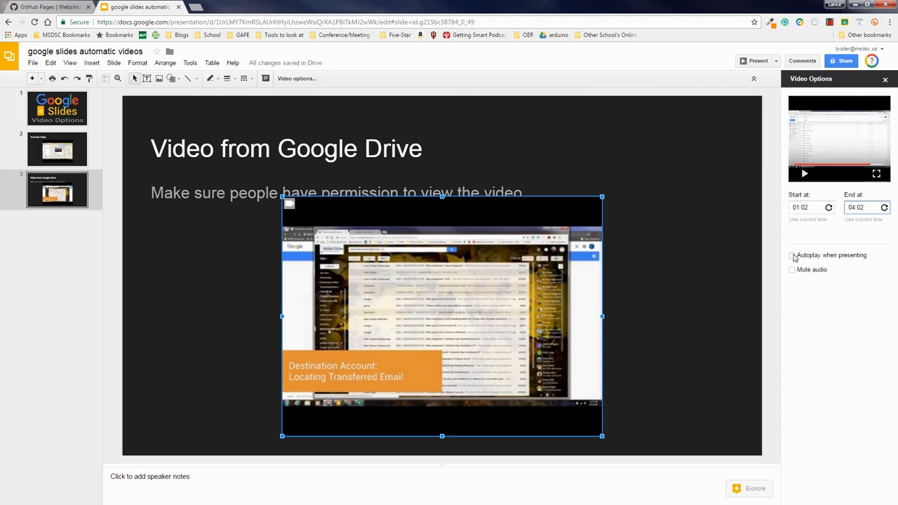
left_click(792, 254)
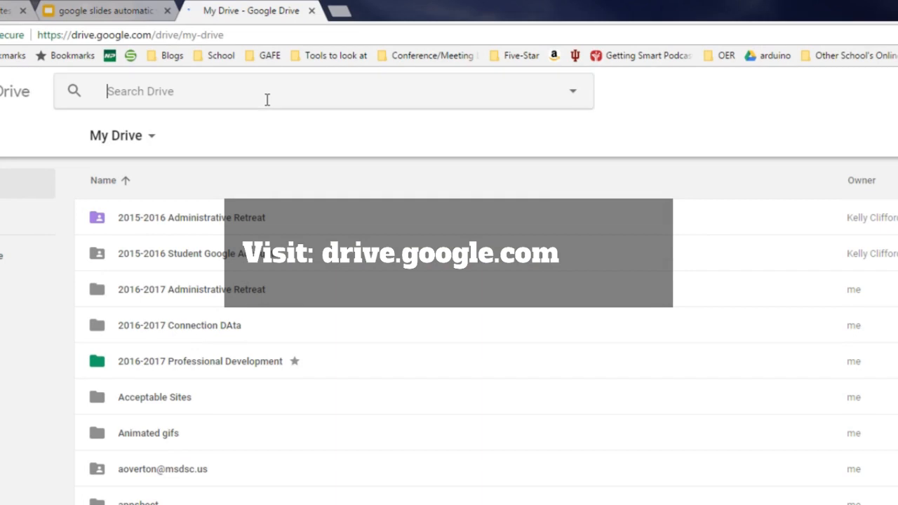
Search Drive for 'google takeout transfer' with the file type limited to Videos
type("google takeout tran")
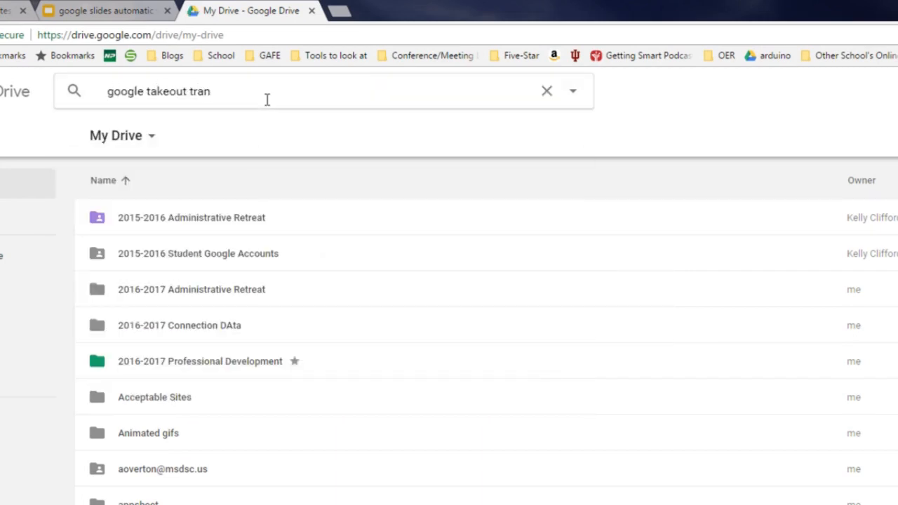
type("sfer")
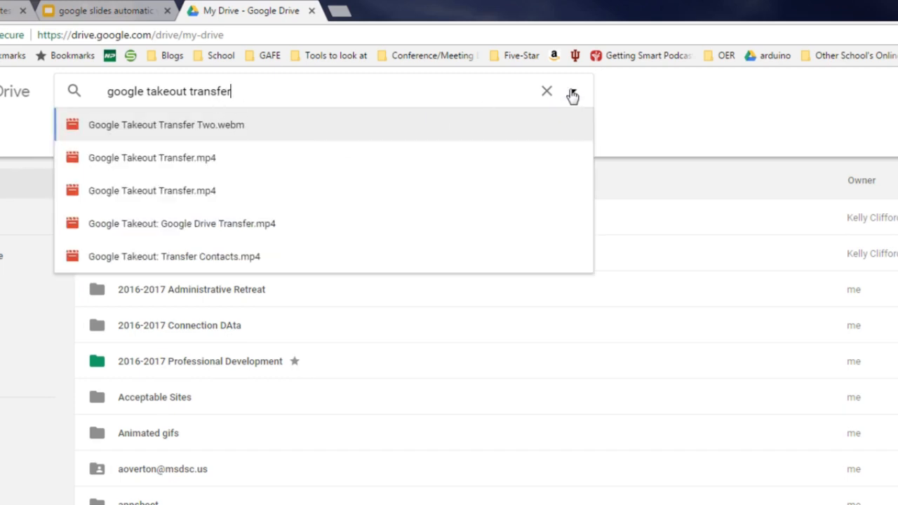
left_click(573, 91)
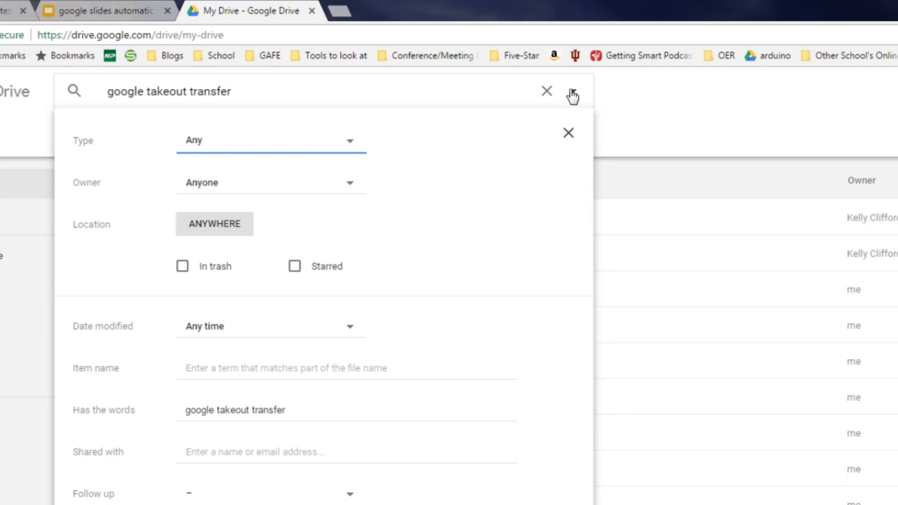
left_click(270, 140)
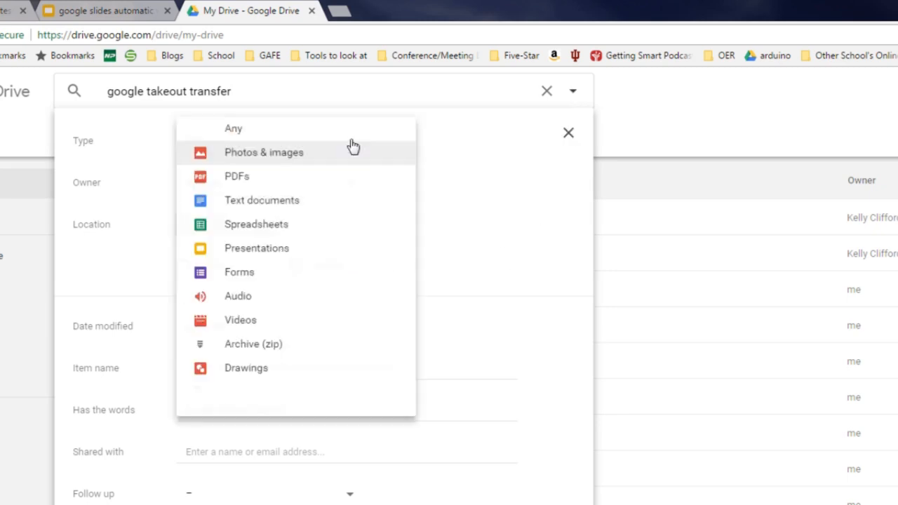
left_click(240, 320)
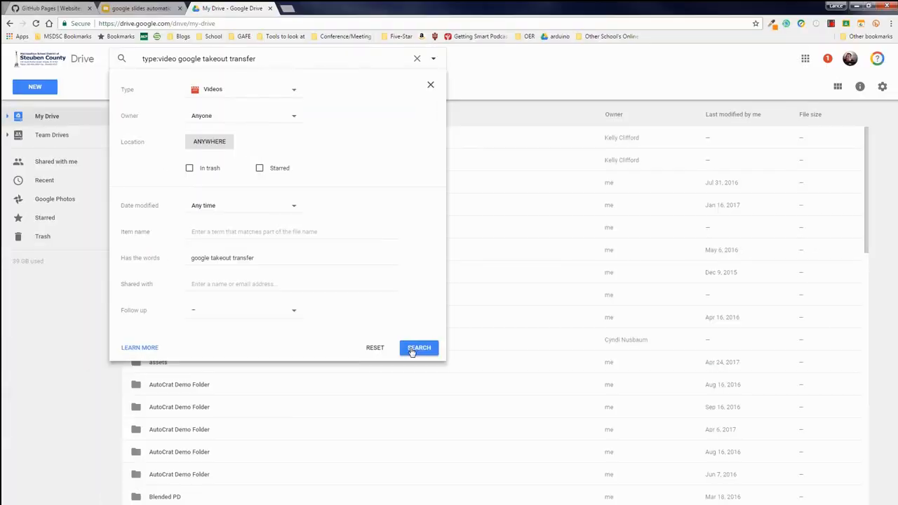
left_click(419, 348)
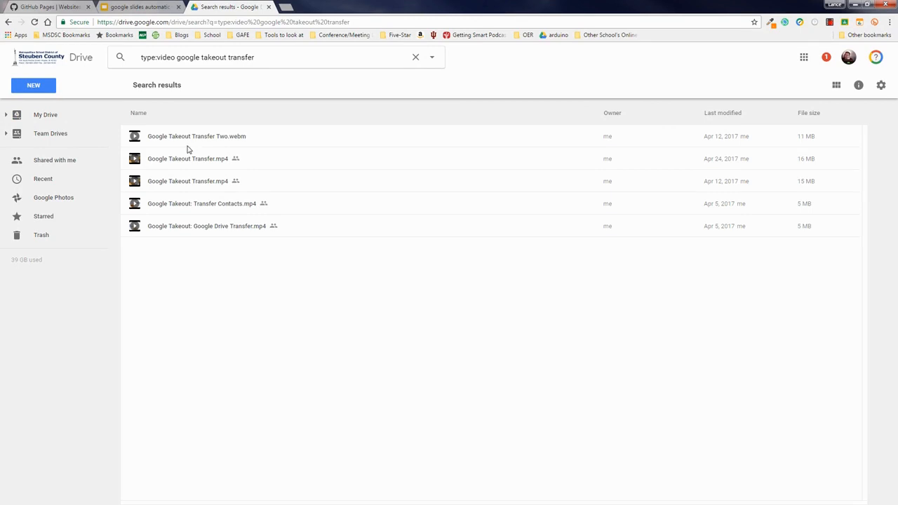
mouse_move(290, 248)
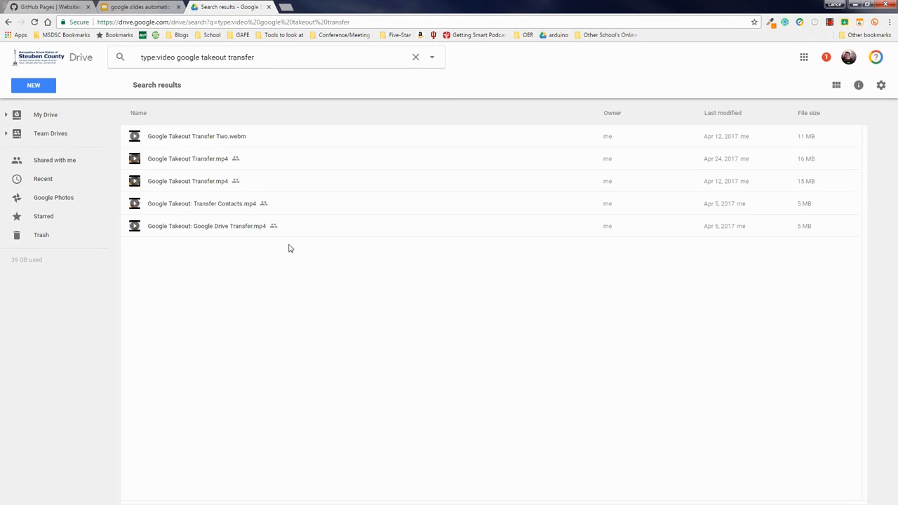
mouse_move(210, 137)
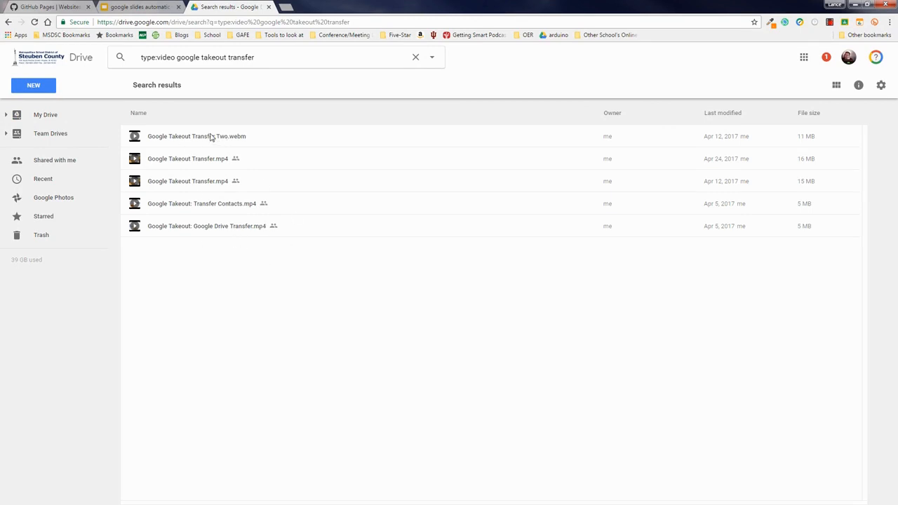
Set Google Takeout Transfer Two.webm link sharing to 'On - Anyone with the link' can view
right_click(196, 136)
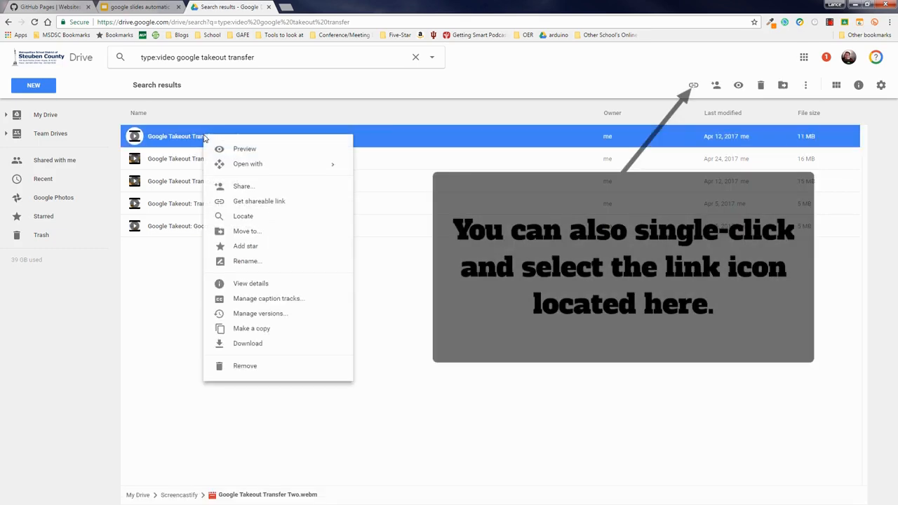
left_click(258, 201)
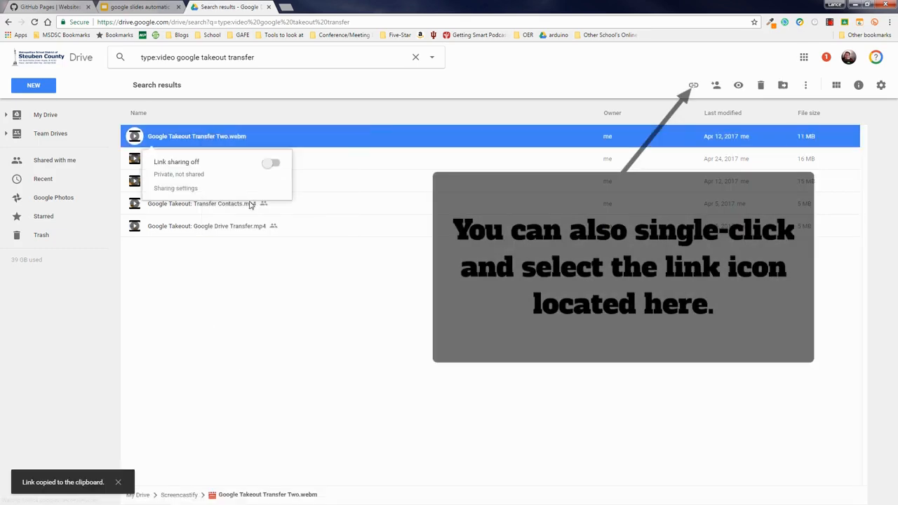
left_click(271, 163)
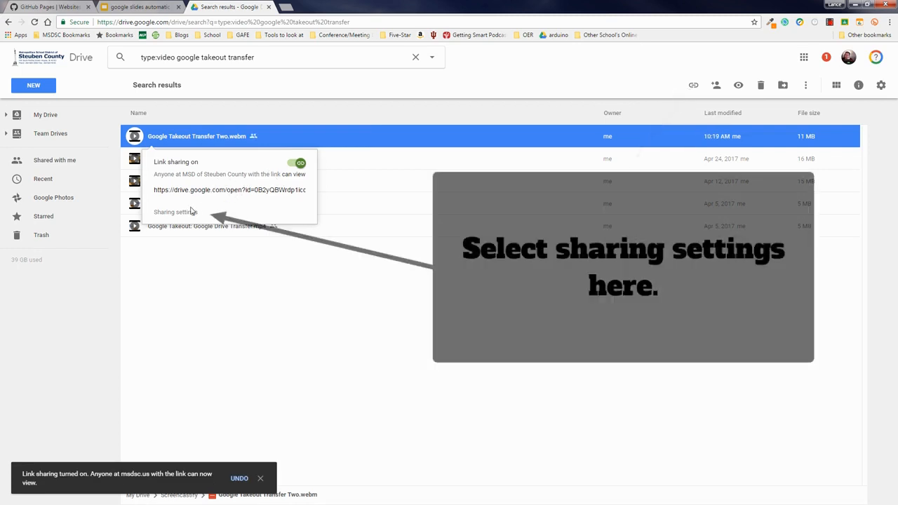
left_click(175, 211)
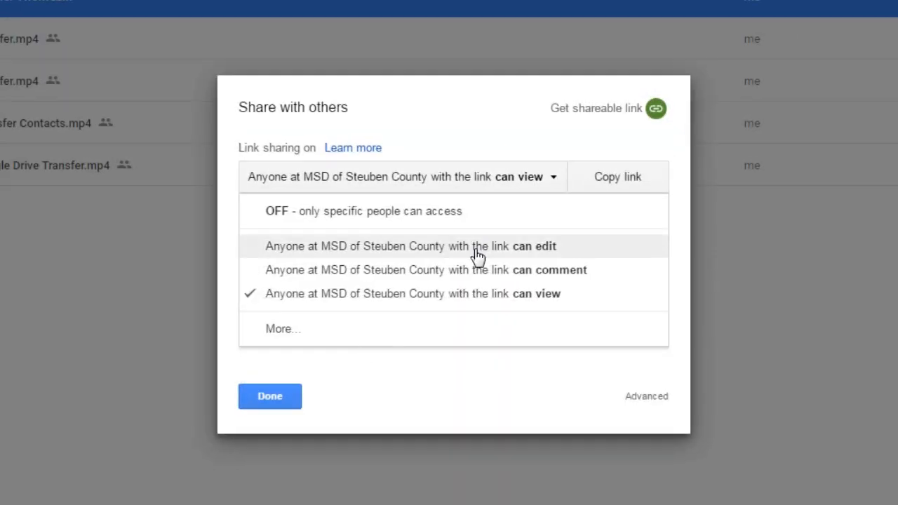
mouse_move(515, 211)
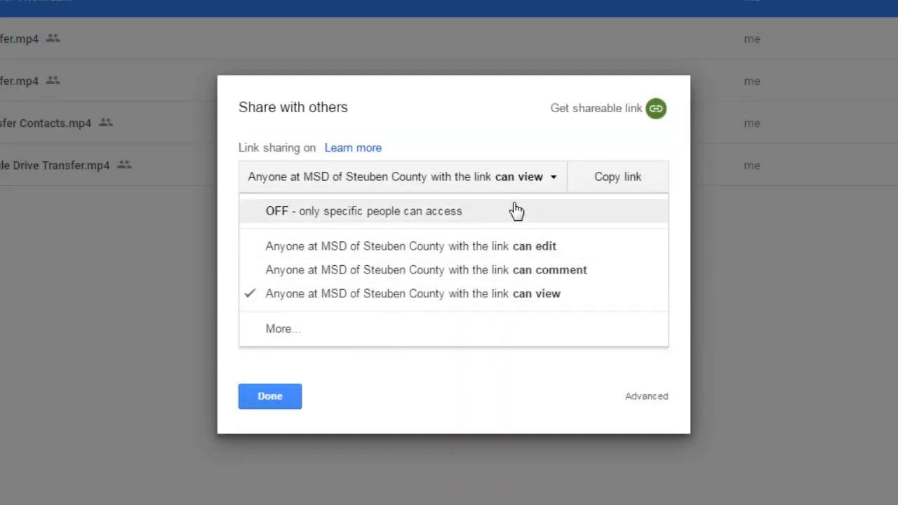
left_click(283, 328)
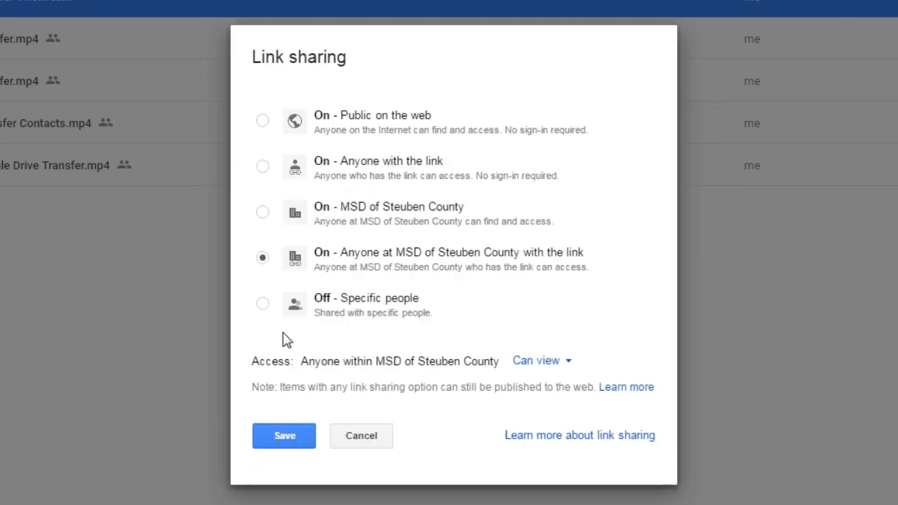
mouse_move(375, 249)
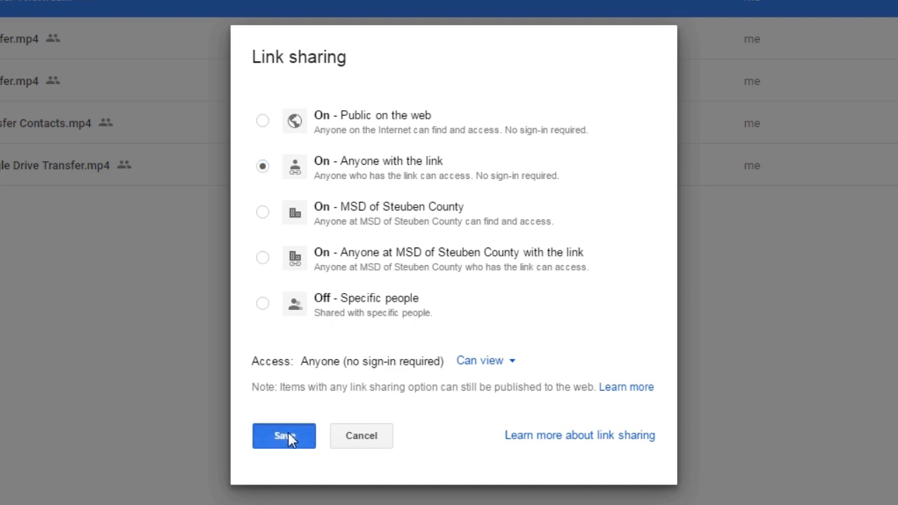
left_click(284, 436)
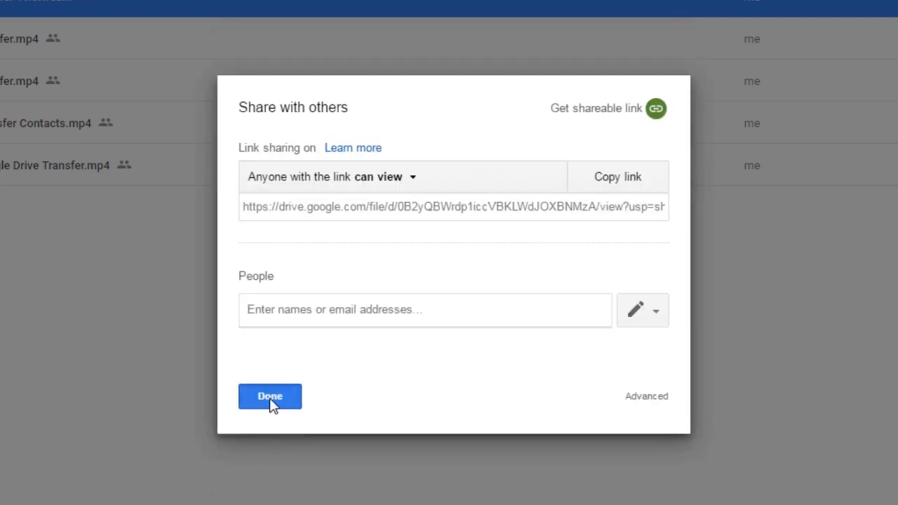
left_click(270, 396)
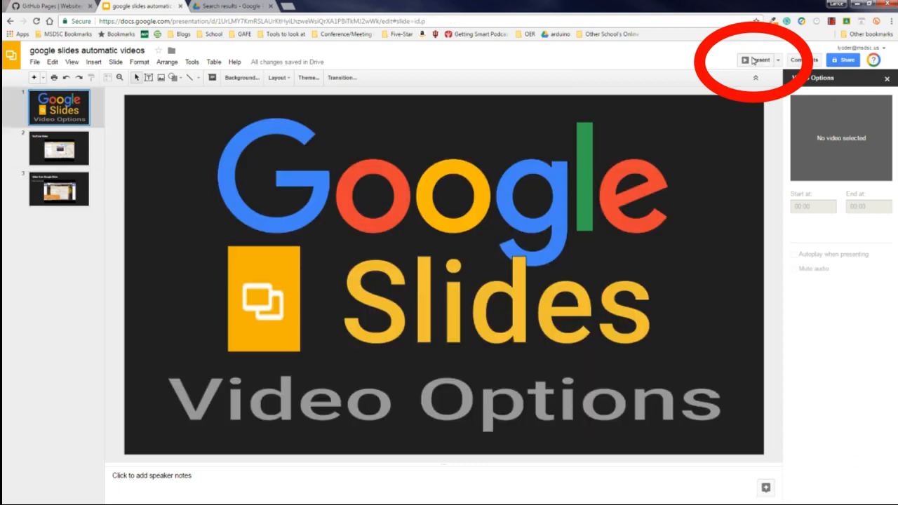
Present the slideshow to test both videos, then exit back to slide 3
left_click(756, 60)
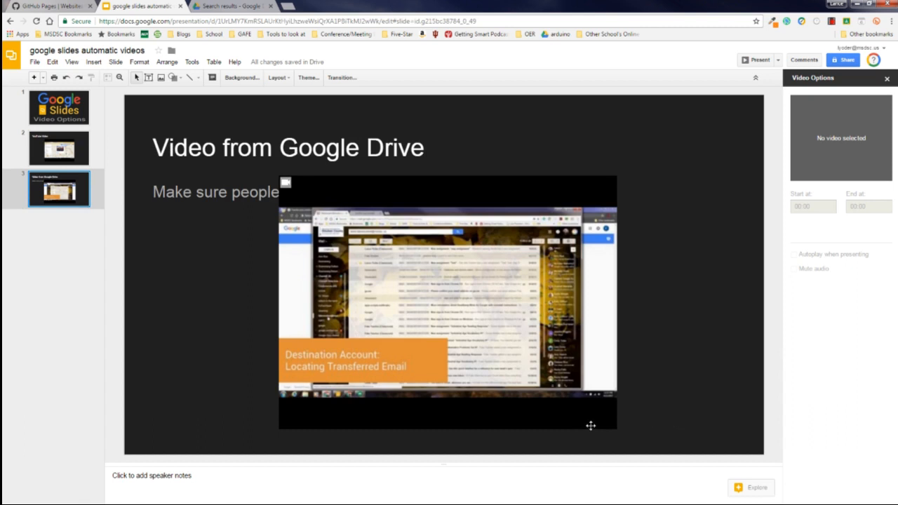
left_click(886, 78)
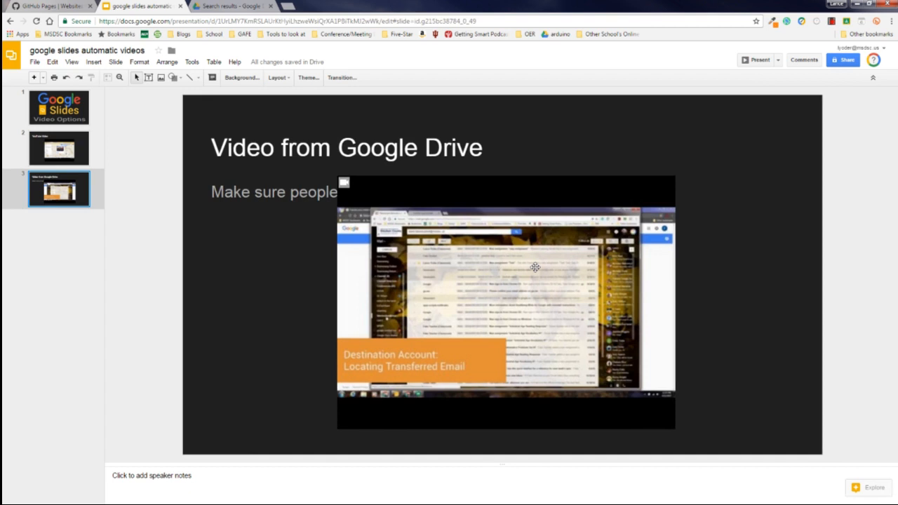
mouse_move(545, 317)
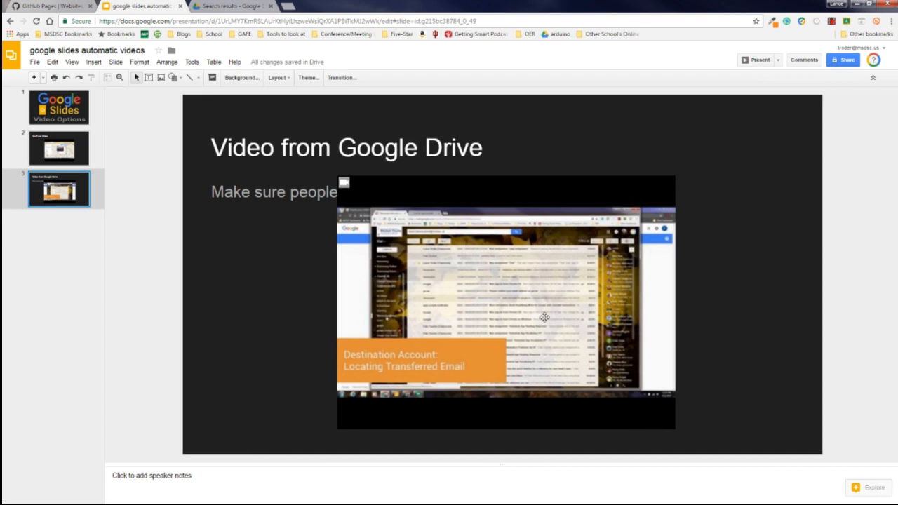